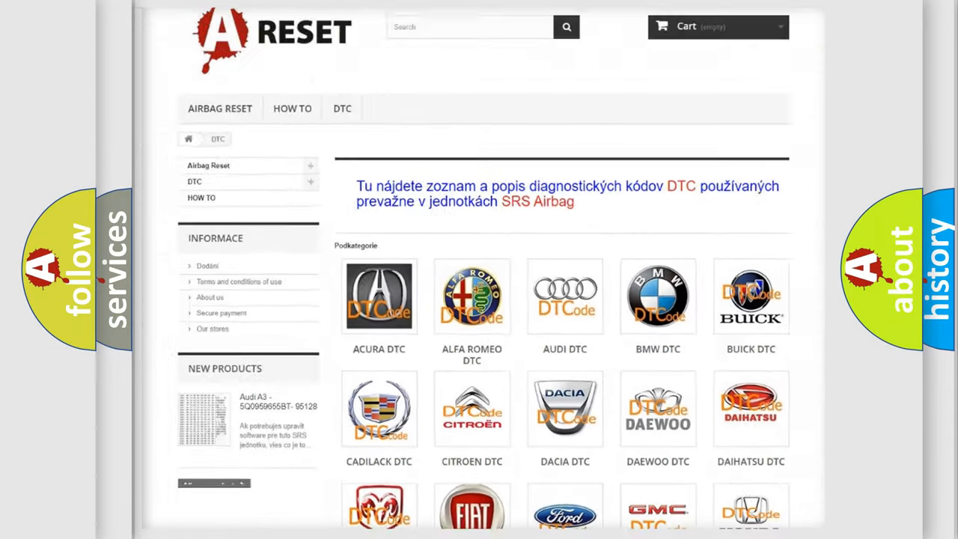
# Open the Saturn DTC page and scroll through its trouble-code list, back to the top.
pyautogui.scroll(-3)
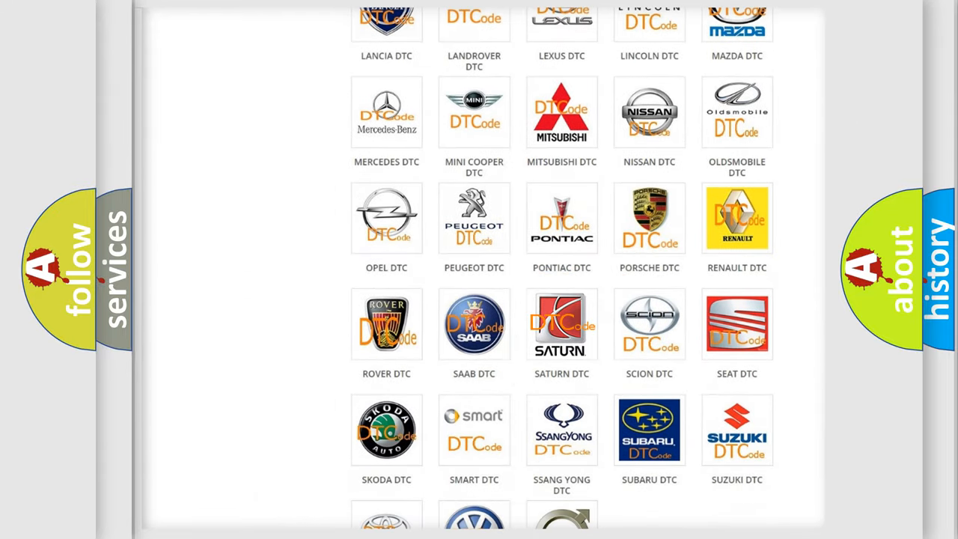
pyautogui.click(561, 323)
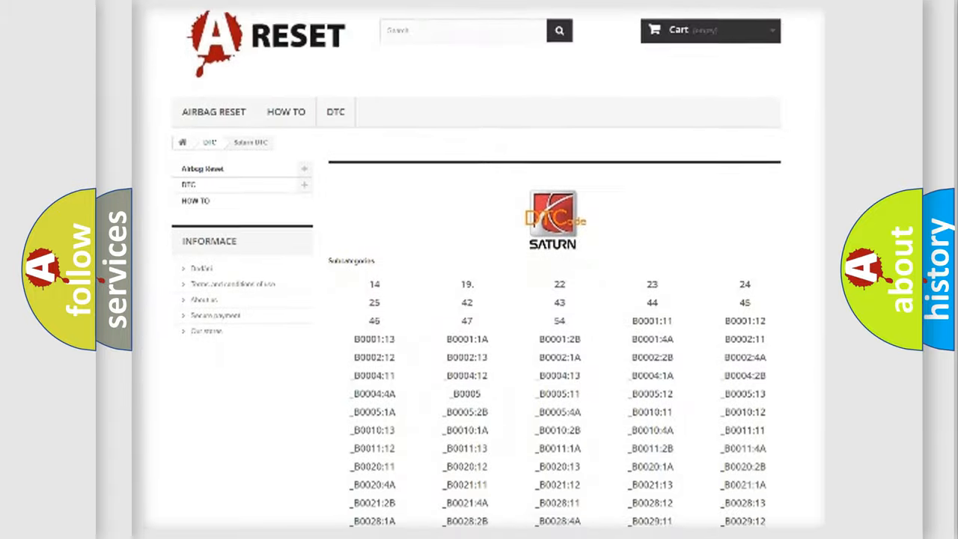
pyautogui.scroll(-3)
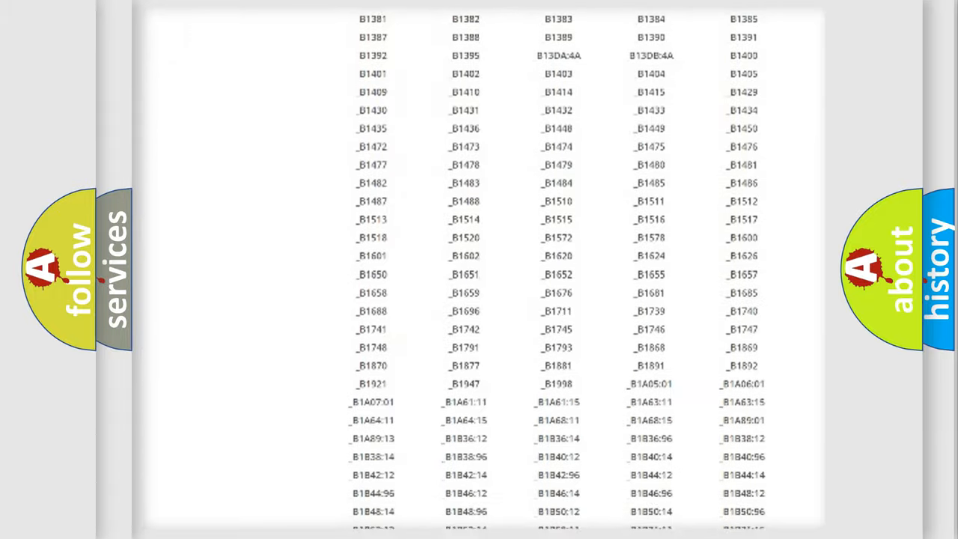
pyautogui.scroll(3)
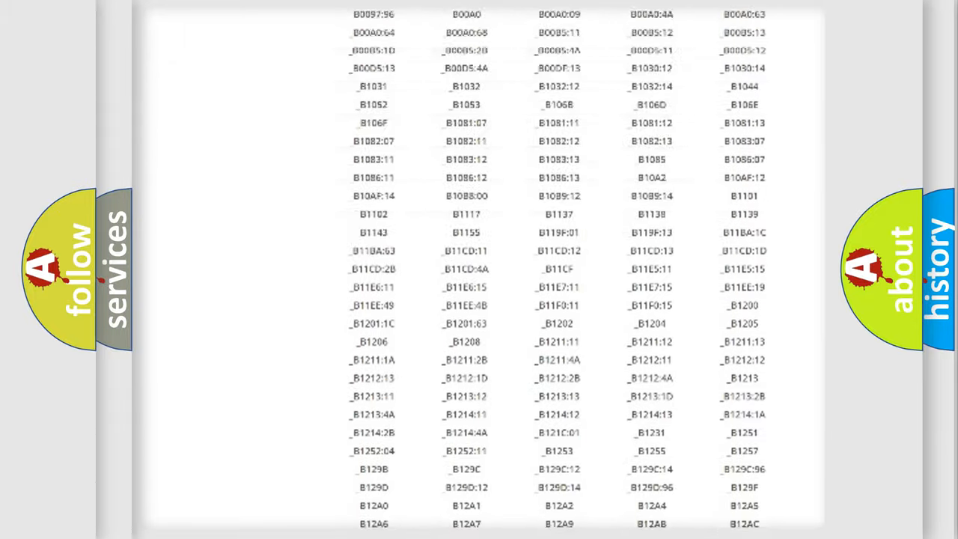
pyautogui.scroll(3)
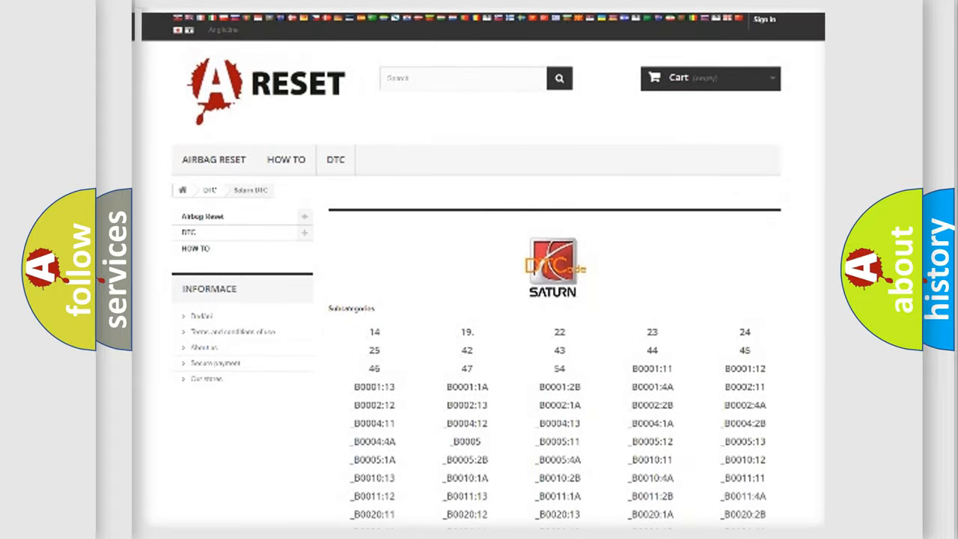